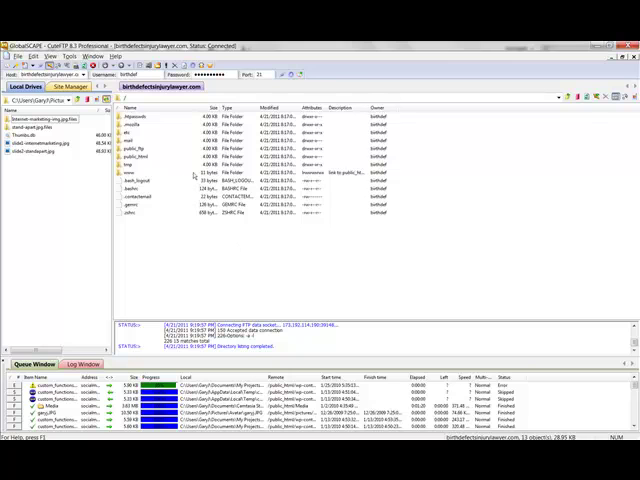
pyautogui.moveTo(195, 177)
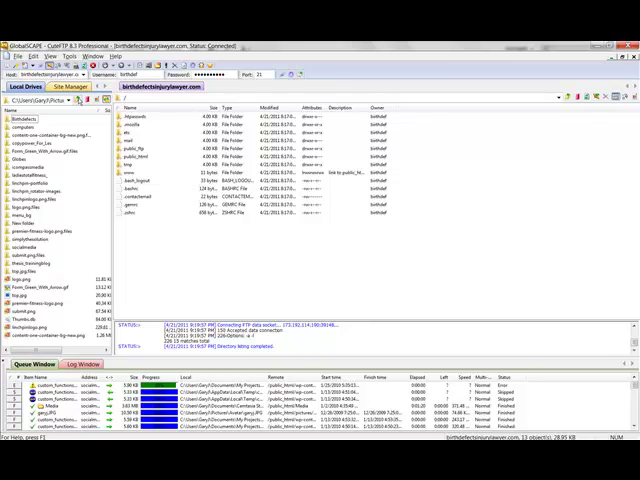
# - Scroll through the local drive folders to find the website files
pyautogui.scroll(-3)
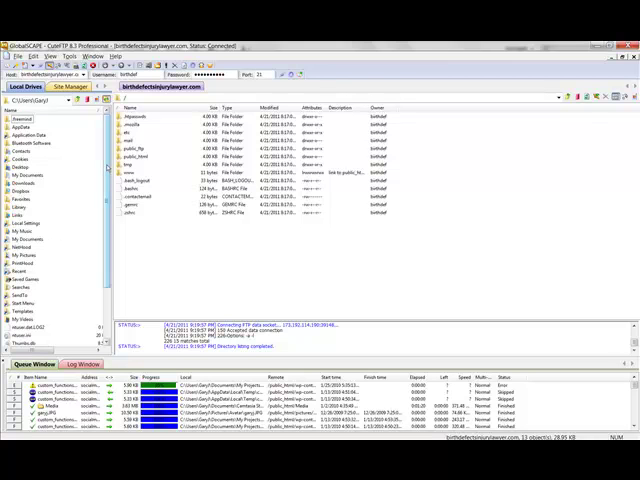
pyautogui.scroll(-3)
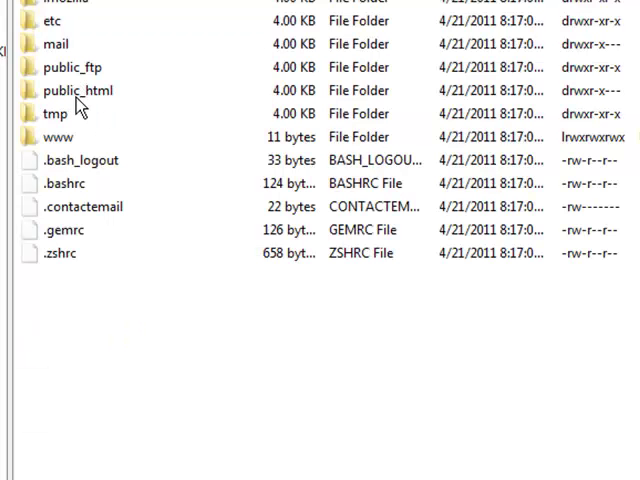
# - Open public_html on the server and upload the local folders and index.htm
pyautogui.doubleClick(75, 90)
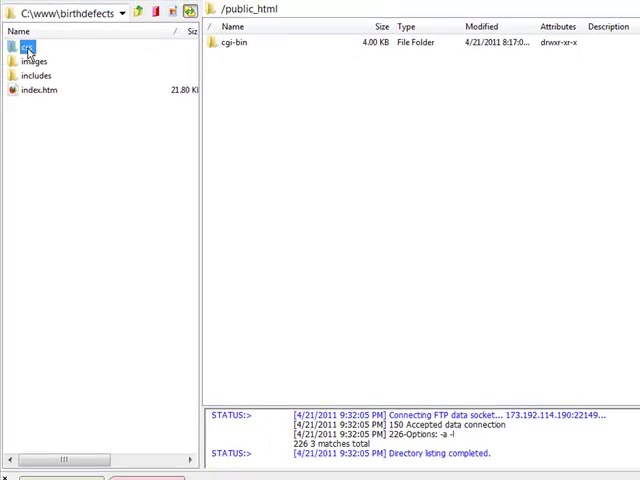
pyautogui.moveTo(30, 50)
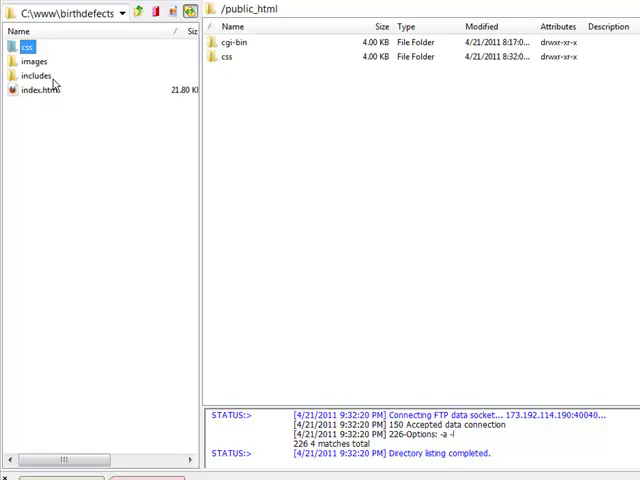
pyautogui.click(35, 61)
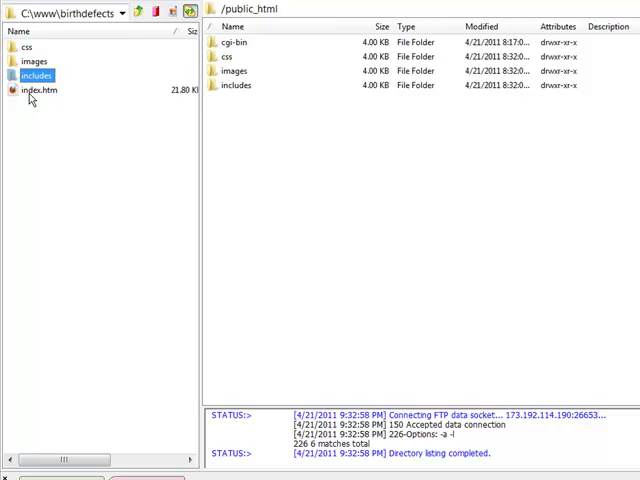
pyautogui.click(38, 90)
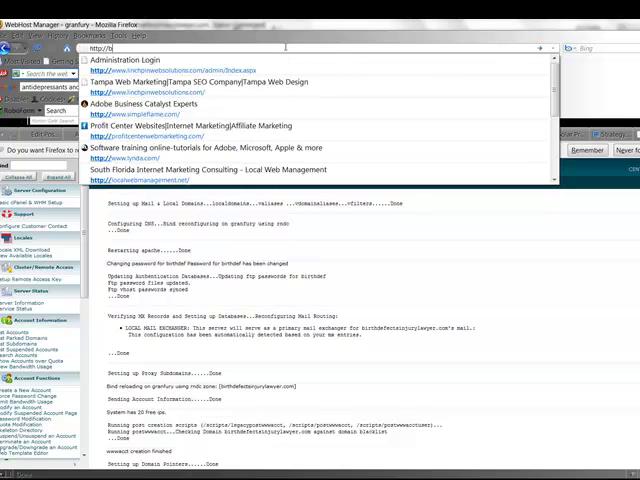
# - Type the birthdefectsinjurylawyer.com address into Firefox
pyautogui.write('irthdefectsinjurylawyer.com/')
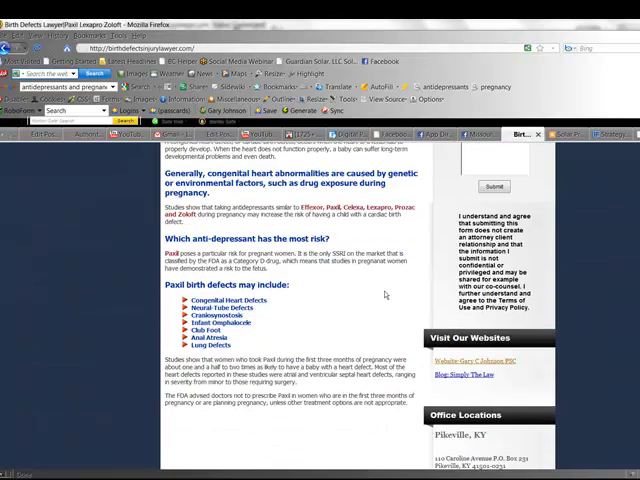
pyautogui.scroll(-3)
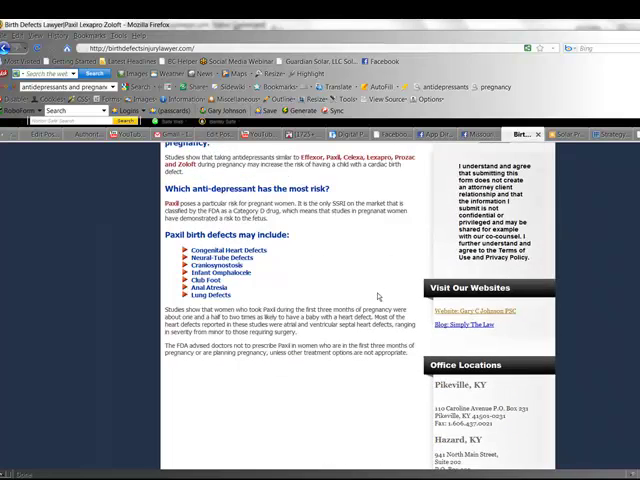
pyautogui.scroll(-3)
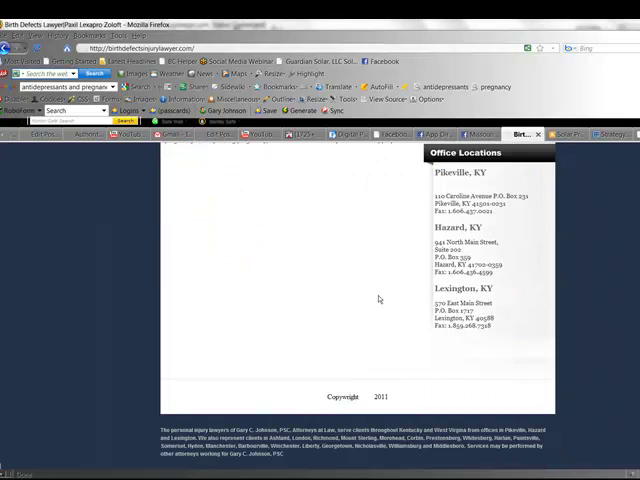
pyautogui.scroll(3)
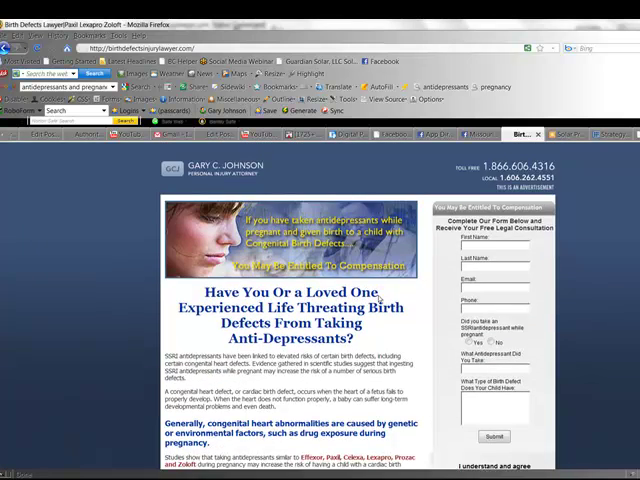
pyautogui.scroll(-3)
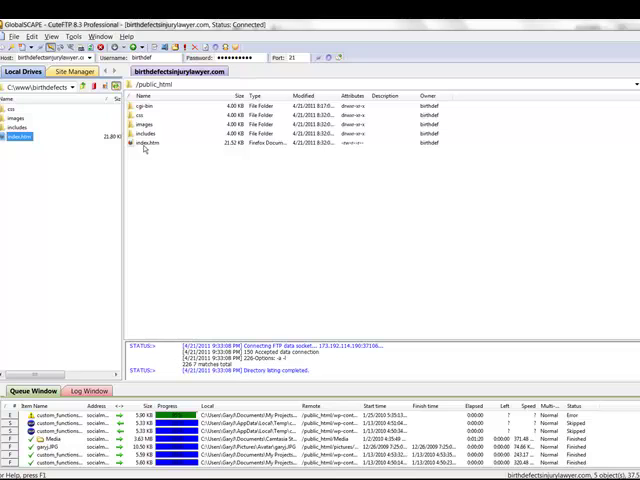
pyautogui.moveTo(158, 202)
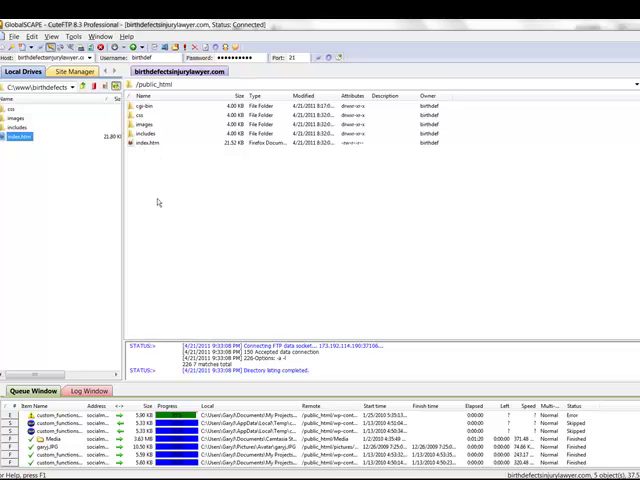